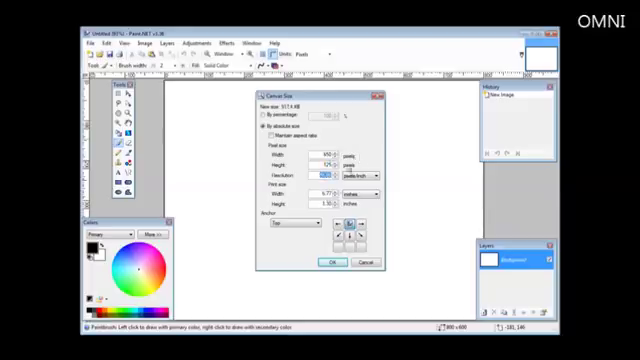
Step: Apply the 650 by 125 pixel canvas size to make the banner strip
click(326, 262)
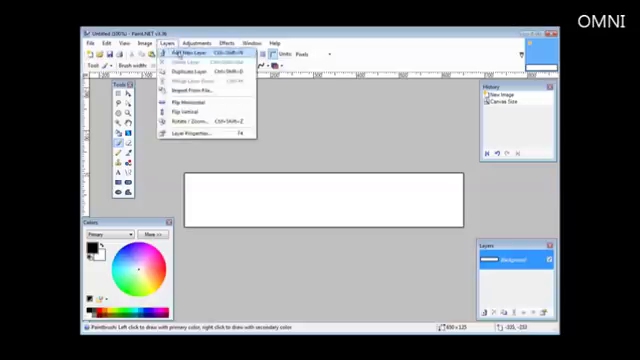
Step: Add a new empty layer above the background and move the History window aside
click(178, 48)
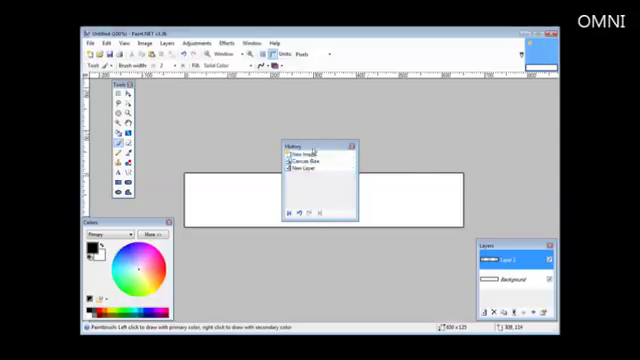
drag(310, 144, 510, 95)
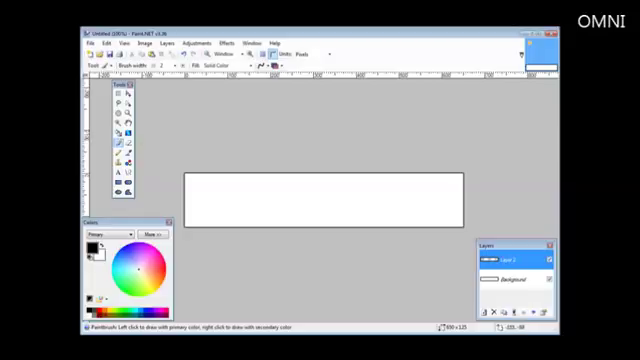
mouse_move(108, 144)
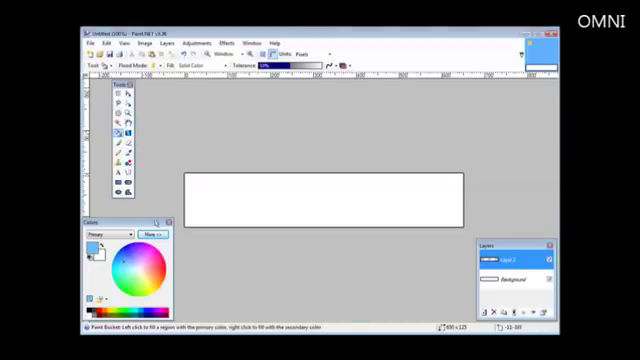
Step: Fill the new layer with solid light blue using the Paint Bucket
click(320, 195)
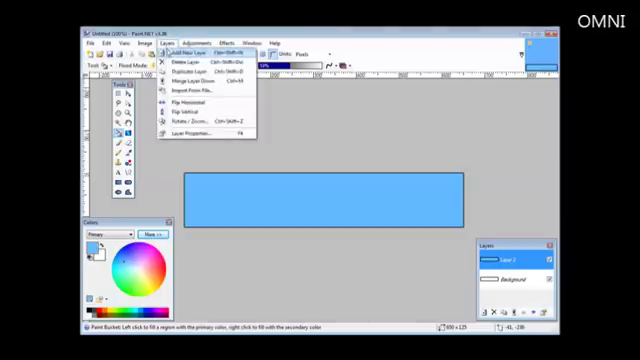
Step: Add a third layer on top of the blue banner for text
click(185, 50)
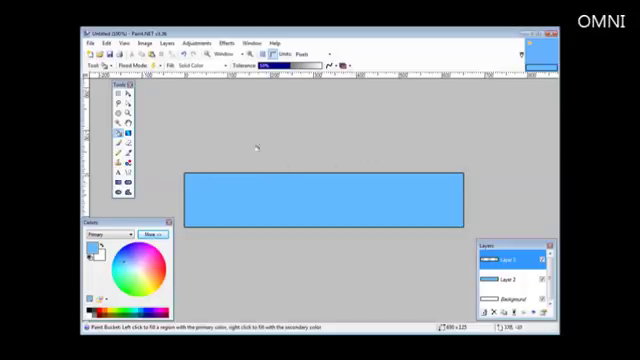
mouse_move(203, 120)
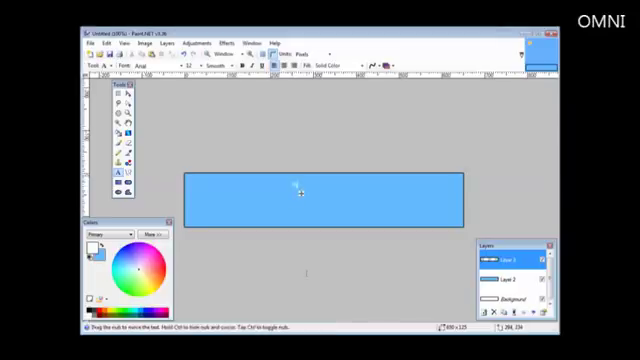
Step: Type 'A sample banner' and pick Bookman Old Style bold white from the font list
text(A sample banner)
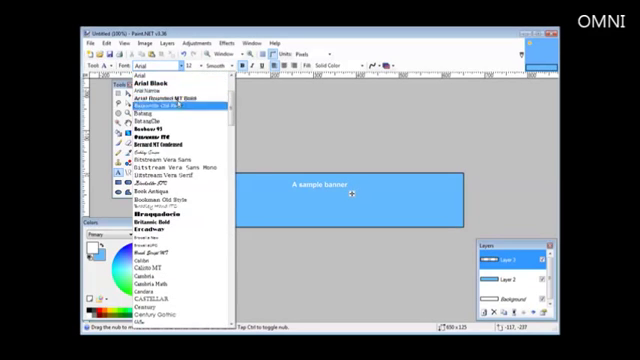
scroll(down, 3)
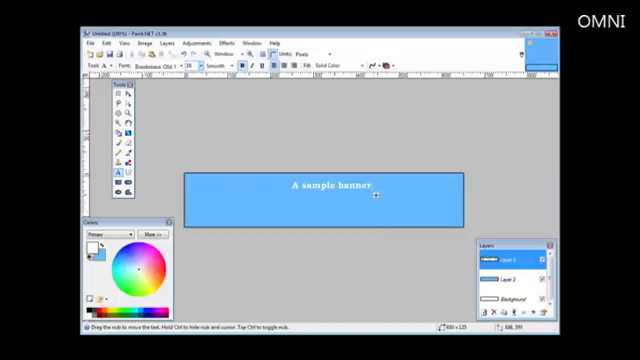
mouse_move(378, 198)
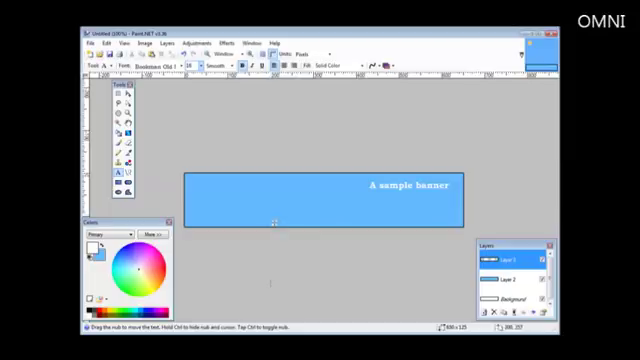
Step: Type the subtitle 'Simple instruction' below the right-aligned heading
text(Simple instruction)
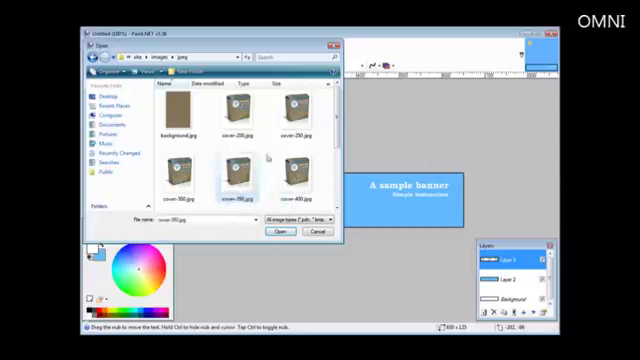
Step: Open cover-300.jpg from the images/jpeg folder
click(278, 231)
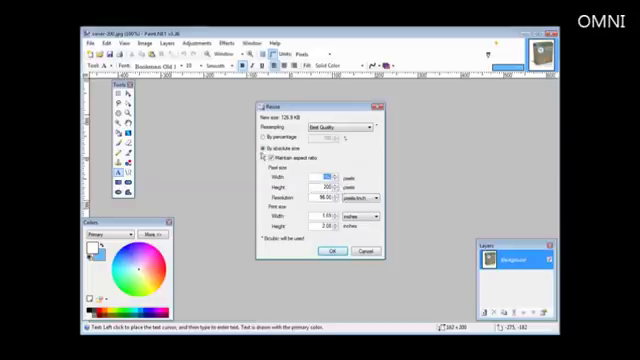
Step: Resize the cover to 125 pixels high with aspect ratio maintained
click(262, 145)
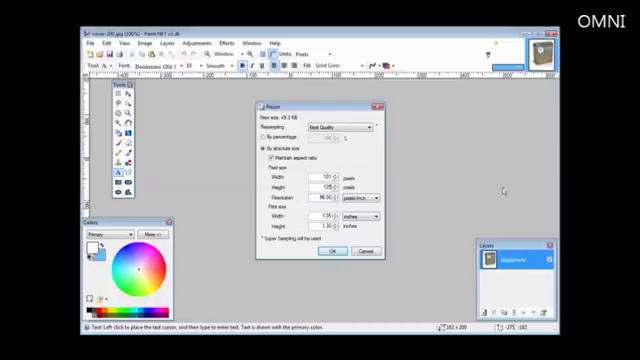
click(325, 252)
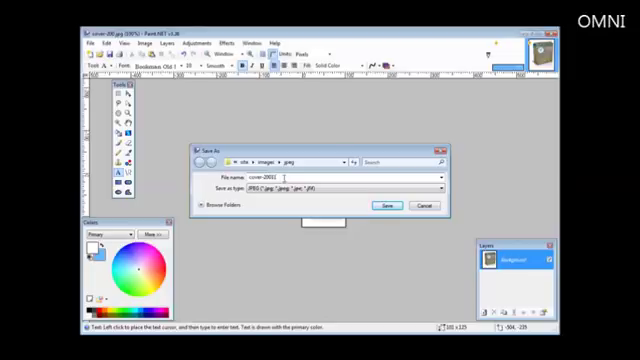
Step: Save the resized cover as a JPEG, keeping the default quality
click(388, 207)
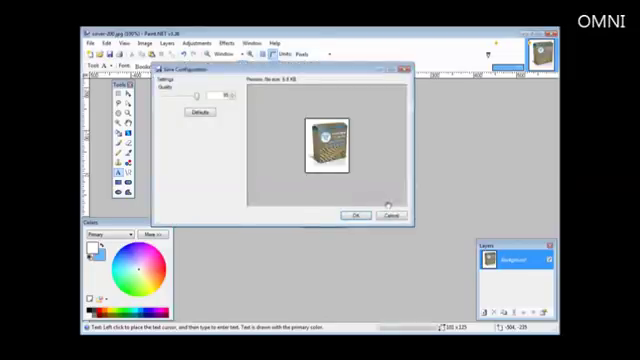
click(354, 214)
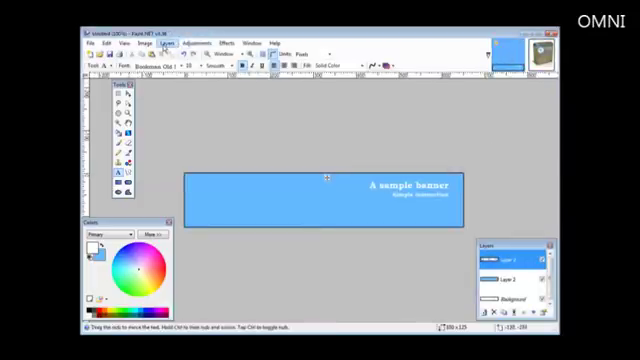
Step: Import the cover JPEG into the banner as a new layer via Layers > Import From File
click(177, 30)
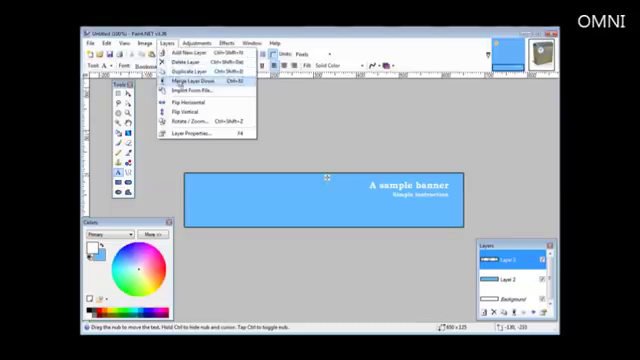
click(183, 91)
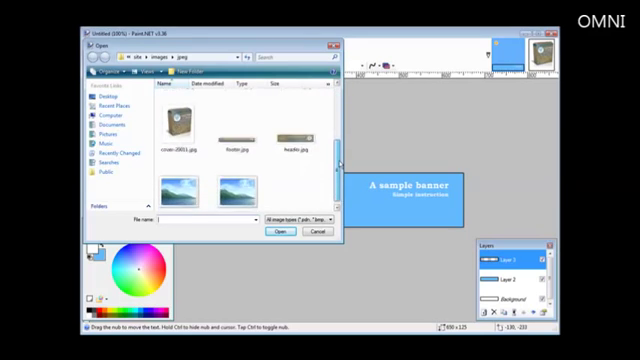
click(169, 123)
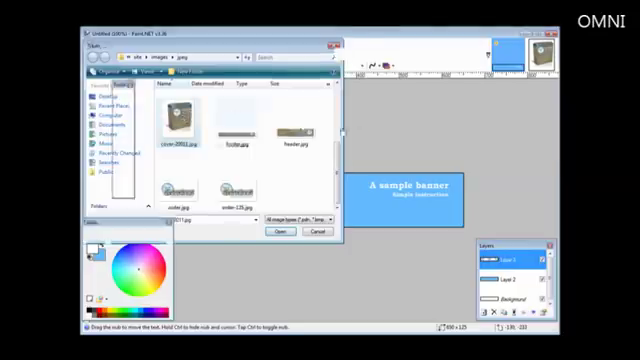
click(271, 231)
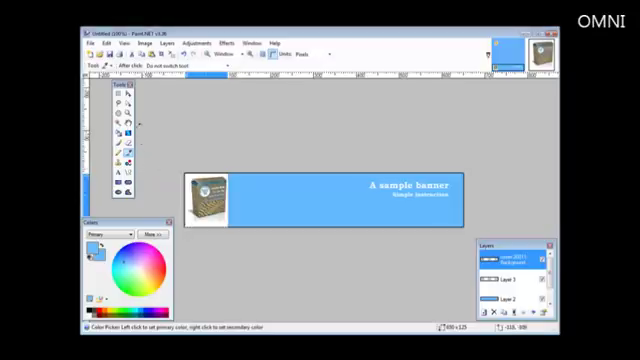
mouse_move(129, 120)
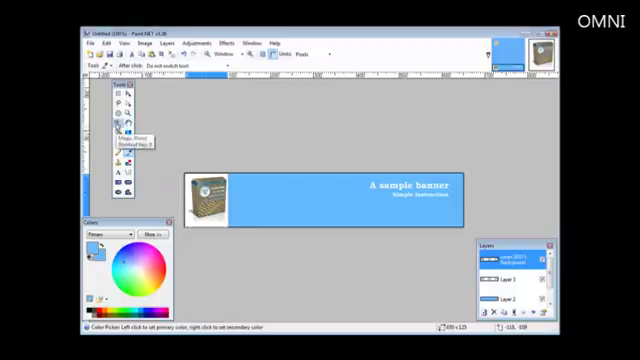
click(114, 115)
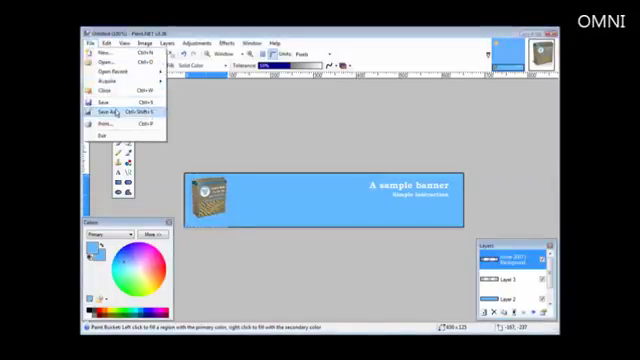
Step: Save the banner as a flattened JPEG named 'banner' in the jpeg images folder
click(104, 117)
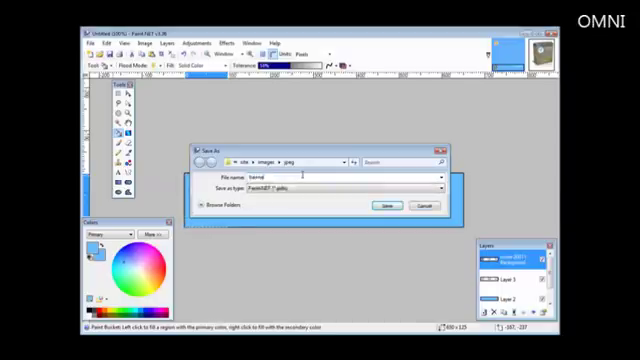
text(banner)
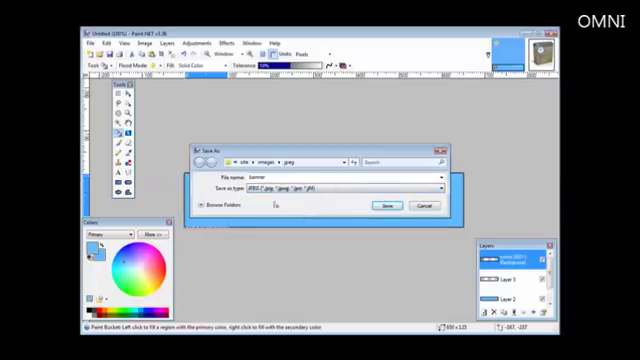
click(398, 204)
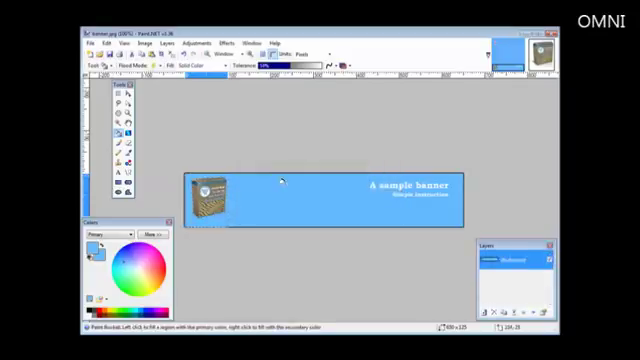
mouse_move(307, 272)
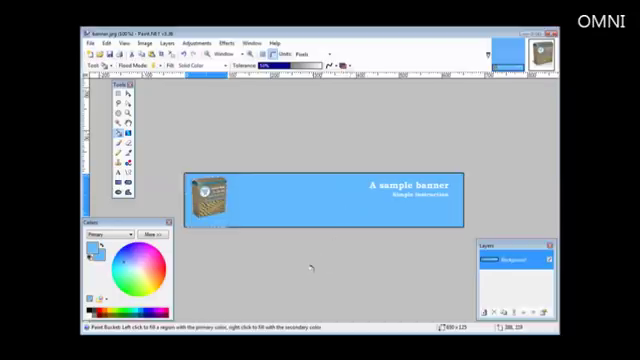
mouse_move(308, 261)
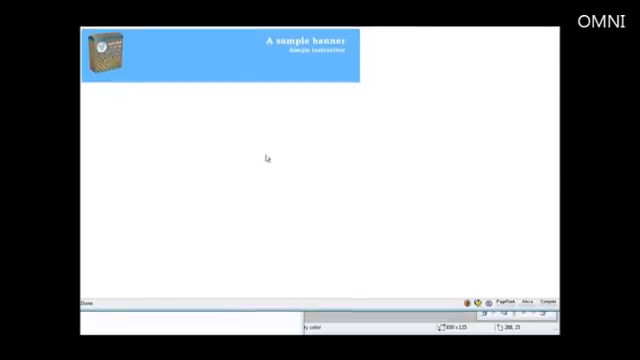
mouse_move(371, 185)
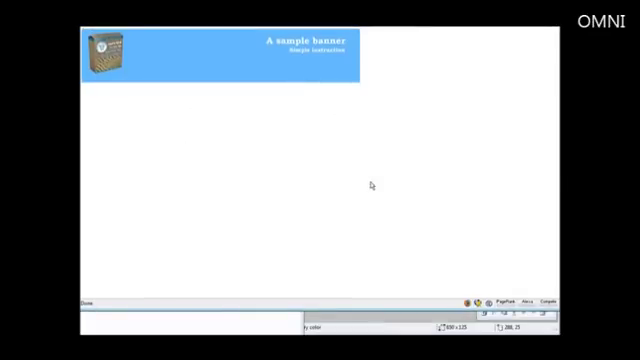